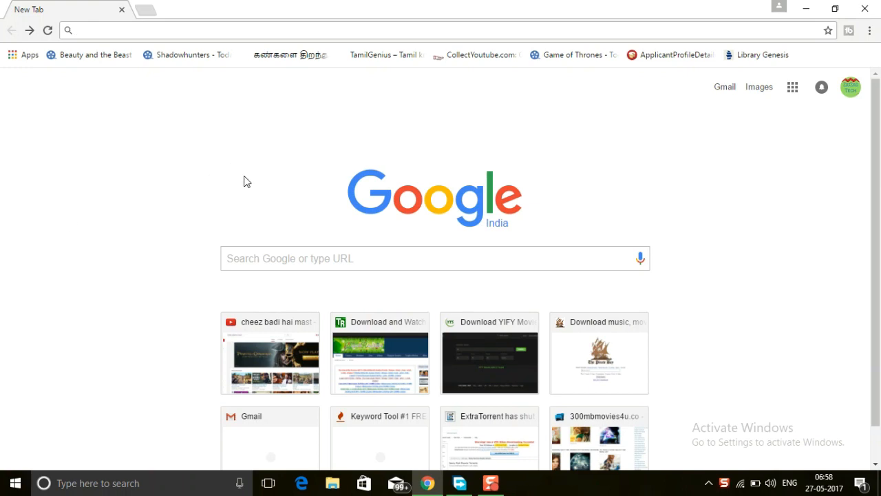
mouse_move(256, 165)
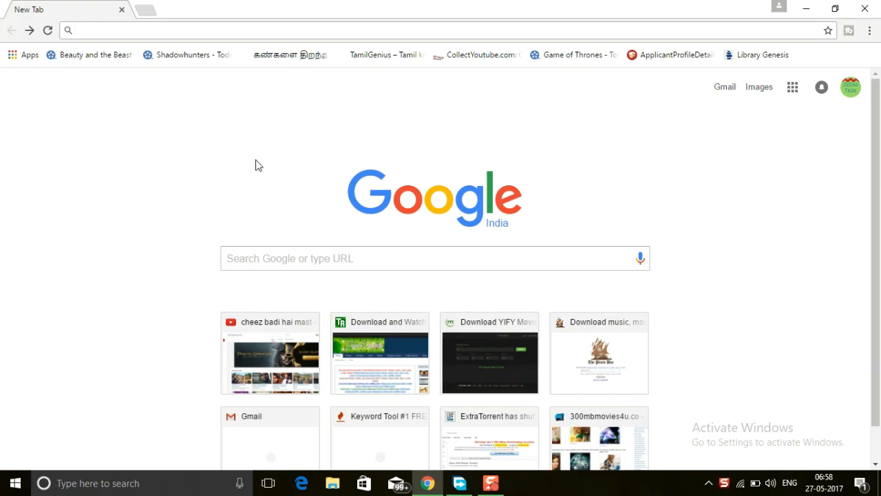
mouse_move(238, 163)
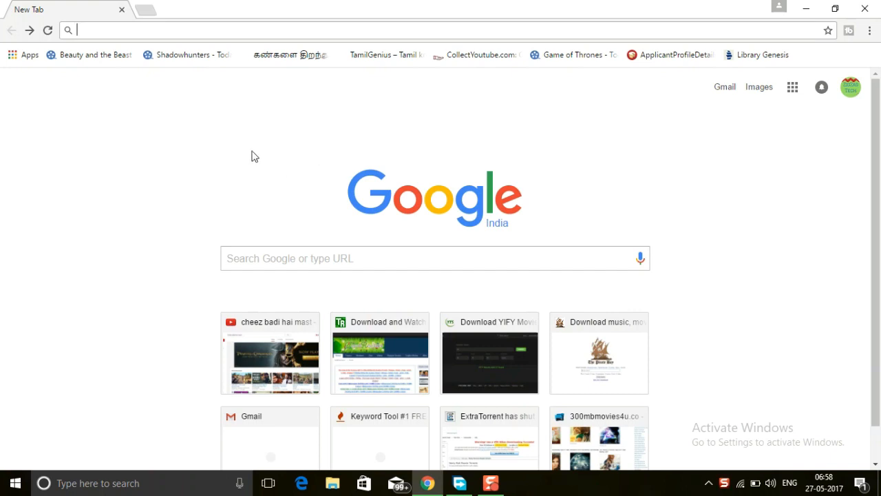
mouse_move(333, 150)
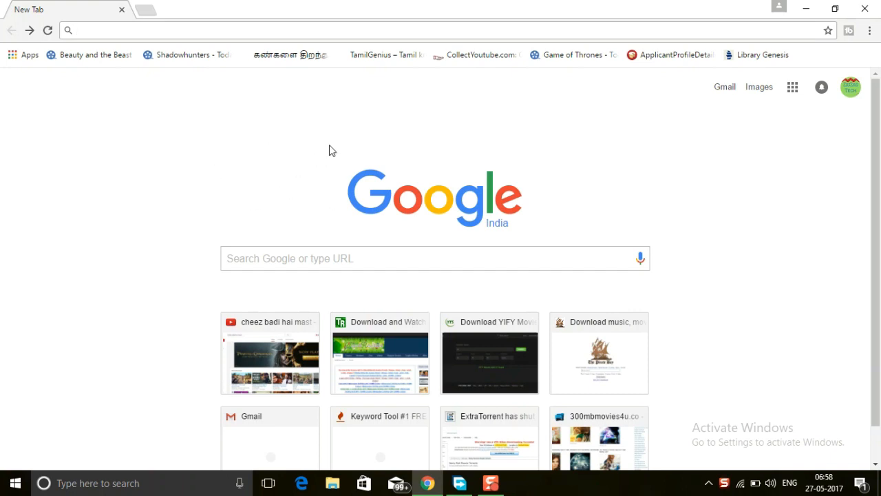
mouse_move(267, 193)
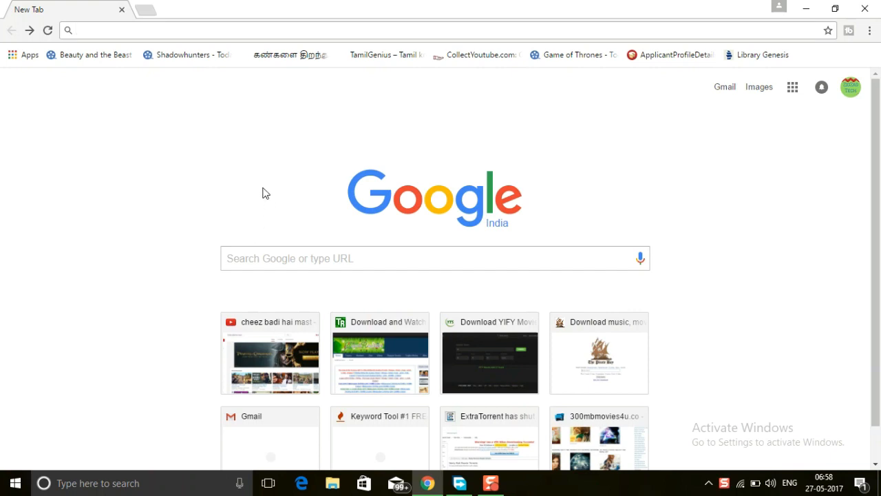
mouse_move(239, 178)
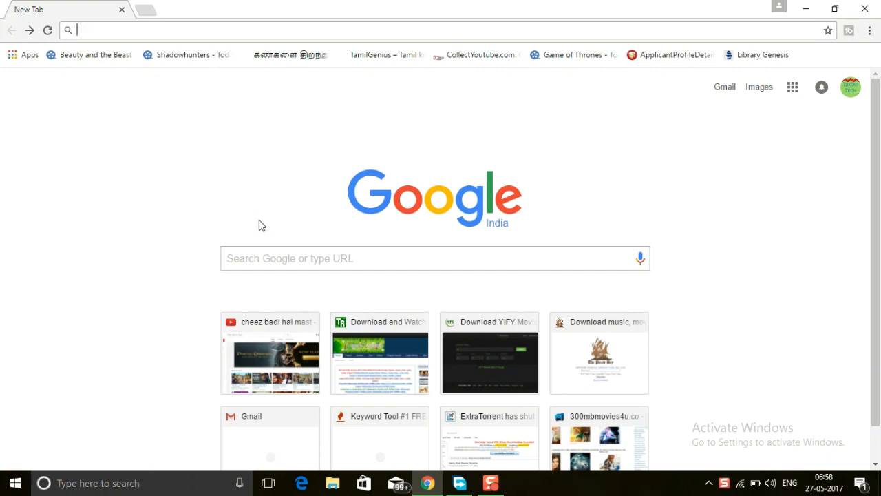
mouse_move(310, 181)
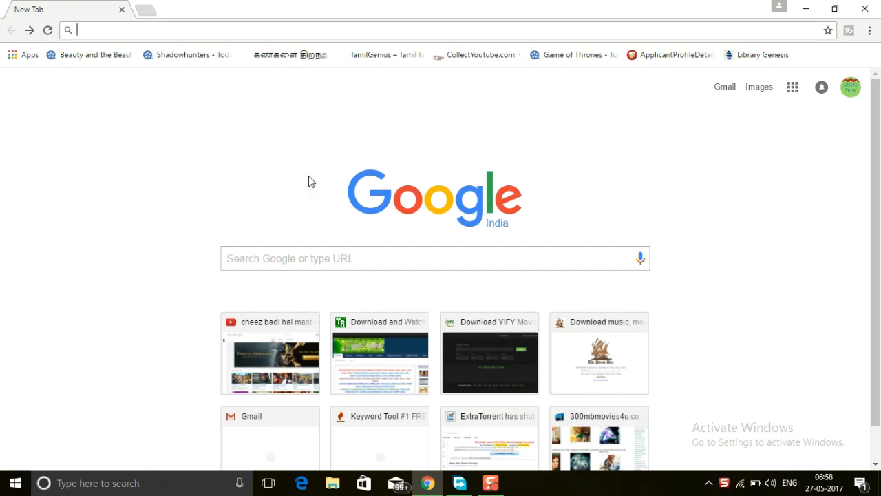
mouse_move(307, 208)
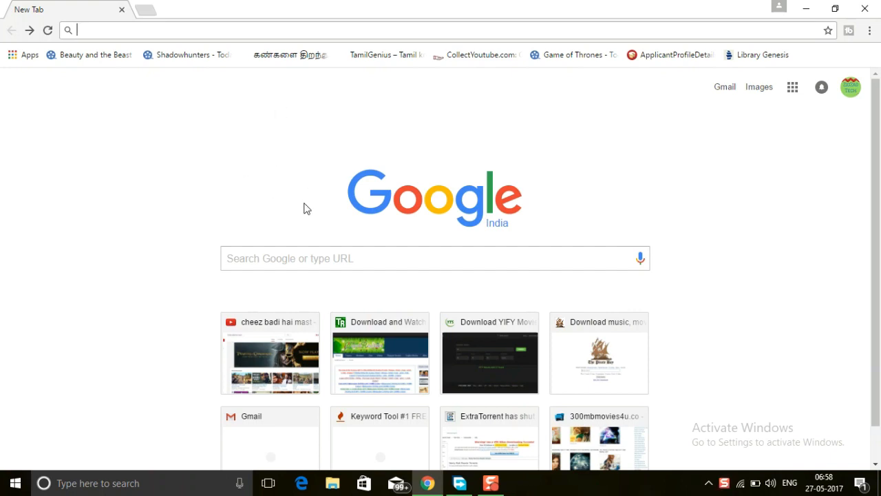
mouse_move(315, 183)
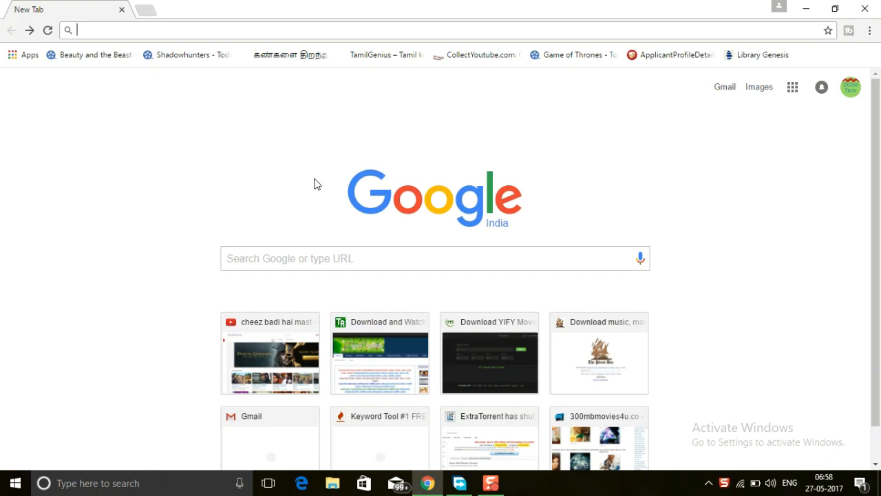
mouse_move(285, 143)
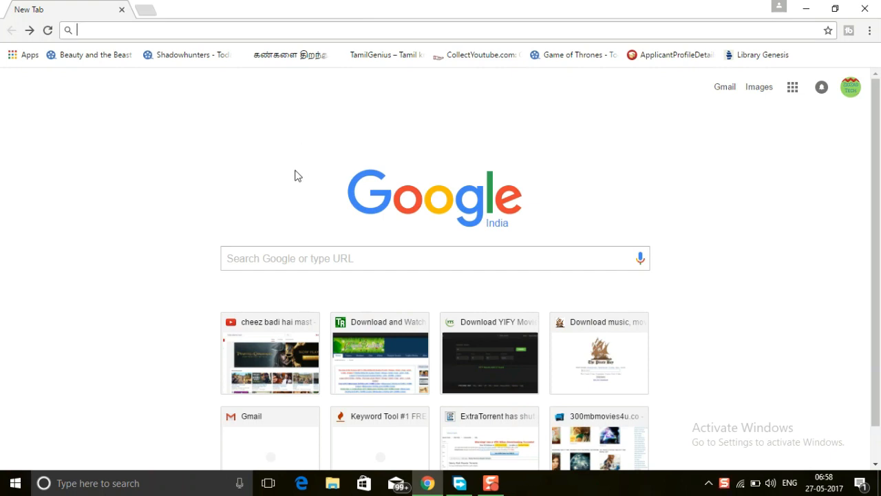
mouse_move(870, 30)
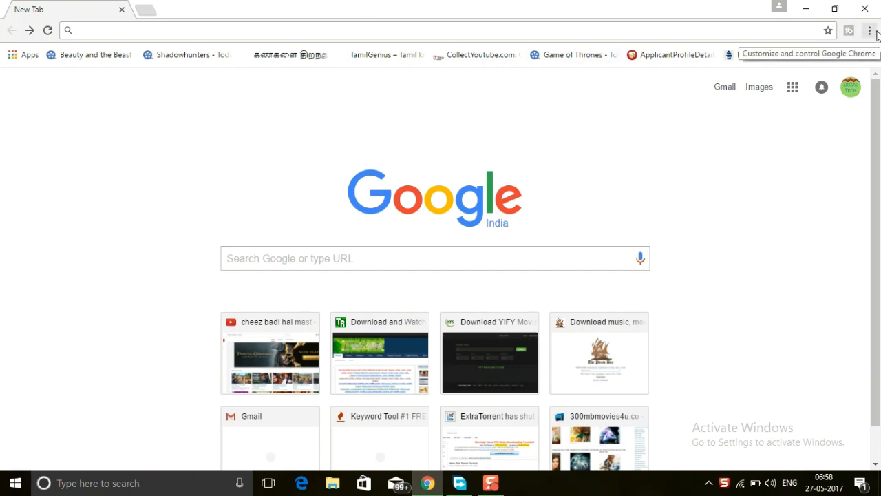
Open Chrome's Settings page from the three-dot Customize and control menu
left_click(869, 31)
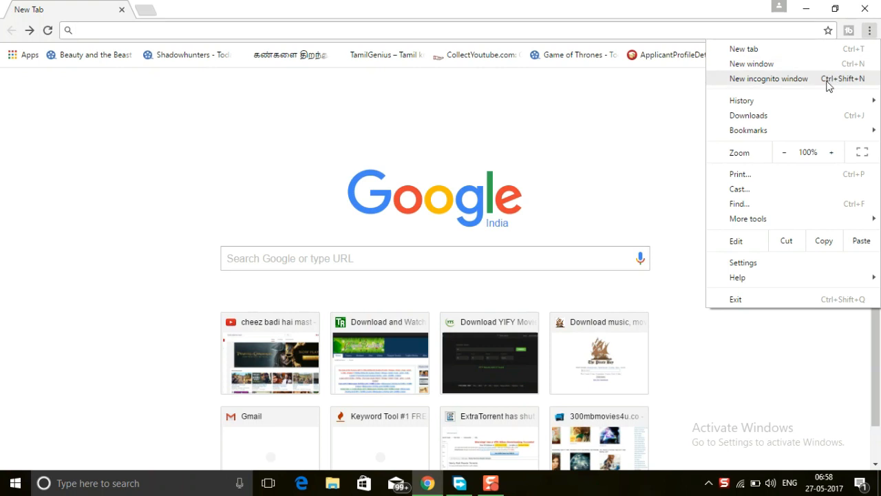
mouse_move(758, 267)
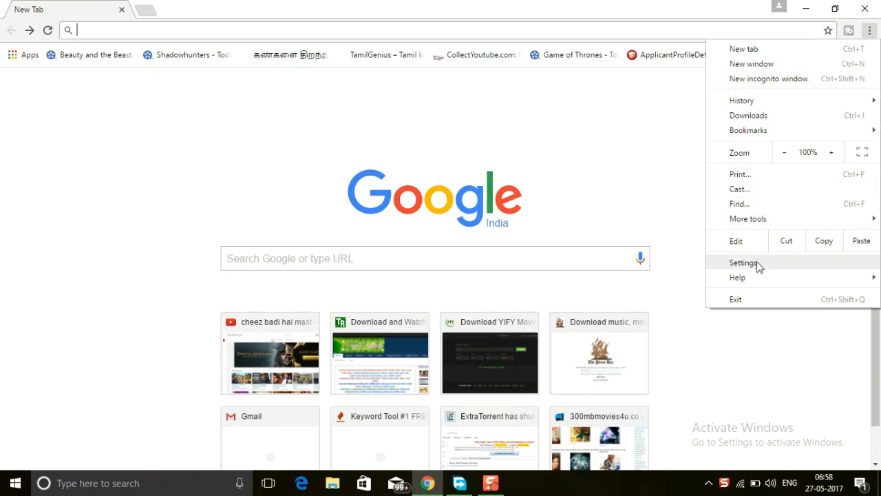
left_click(743, 262)
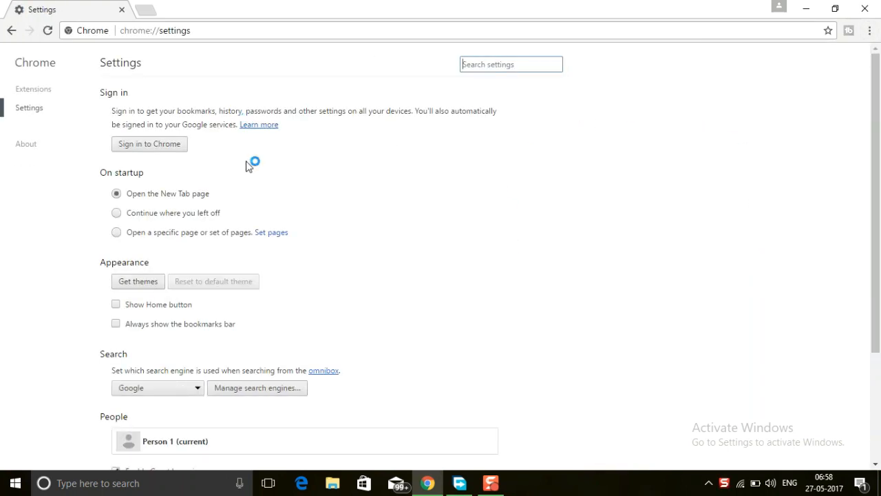
mouse_move(58, 95)
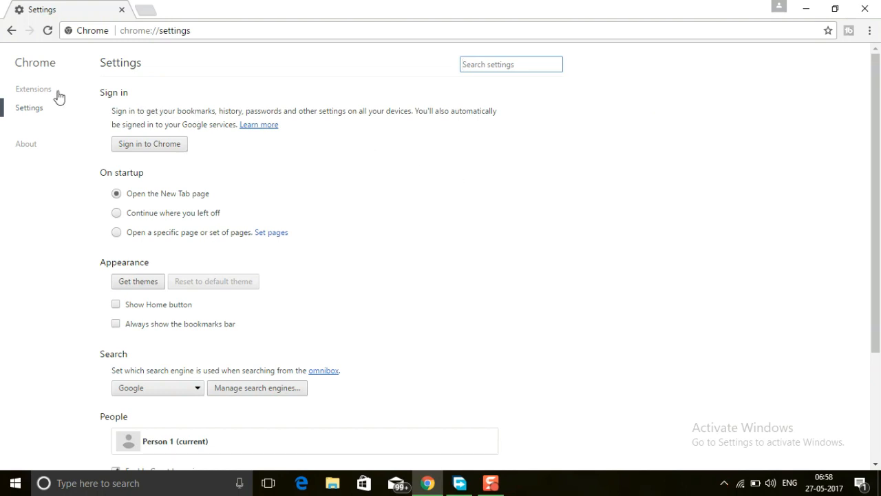
mouse_move(39, 100)
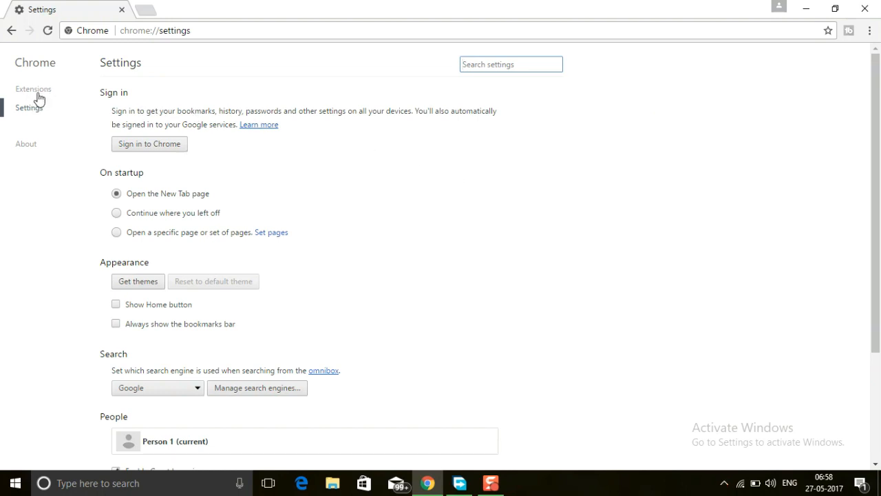
mouse_move(43, 93)
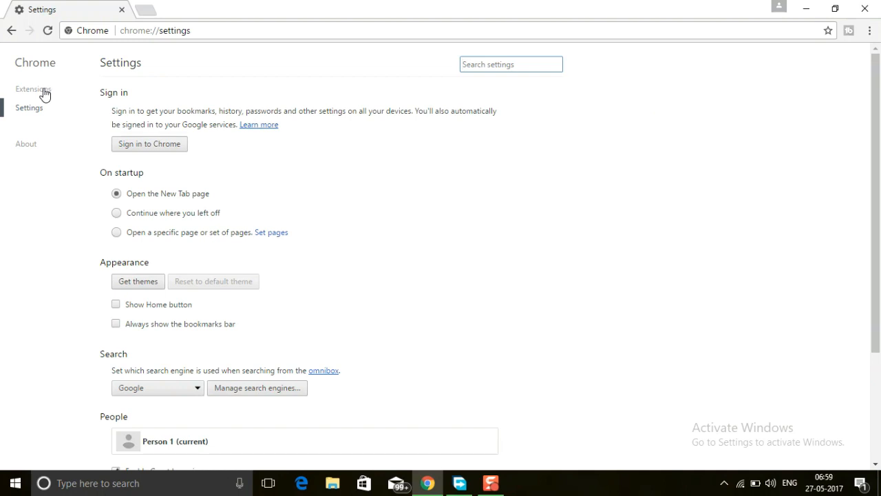
Open the Extensions page and scroll through installed extensions down to TubeBuddy for YouTube
left_click(34, 88)
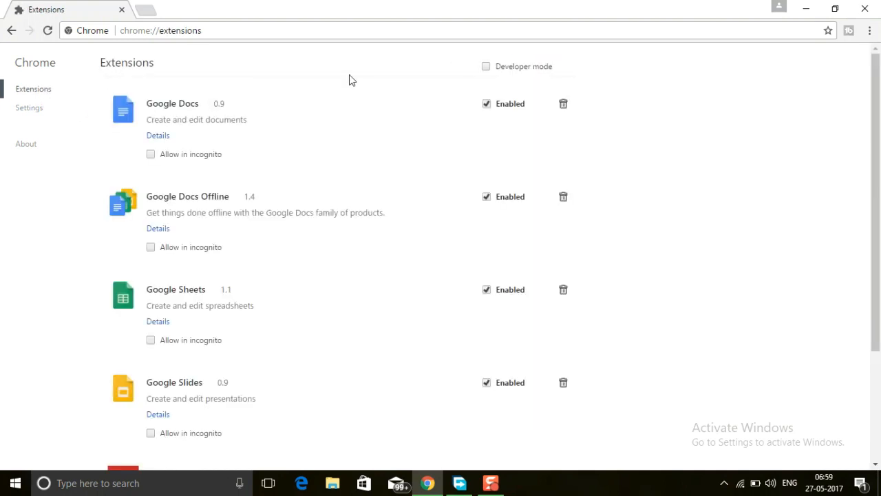
scroll("down", 3)
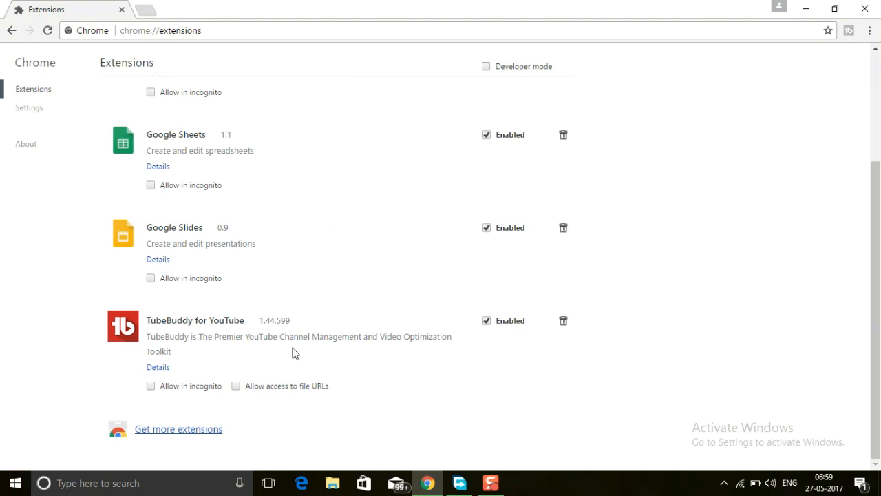
mouse_move(186, 454)
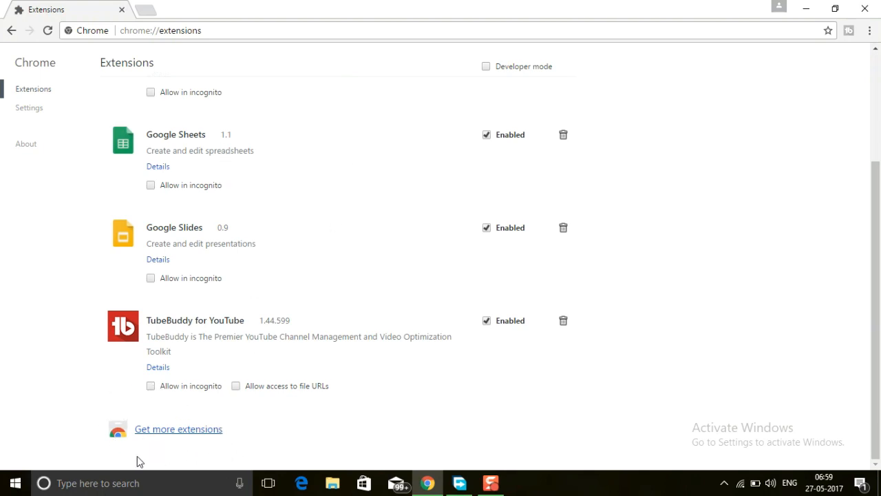
mouse_move(172, 444)
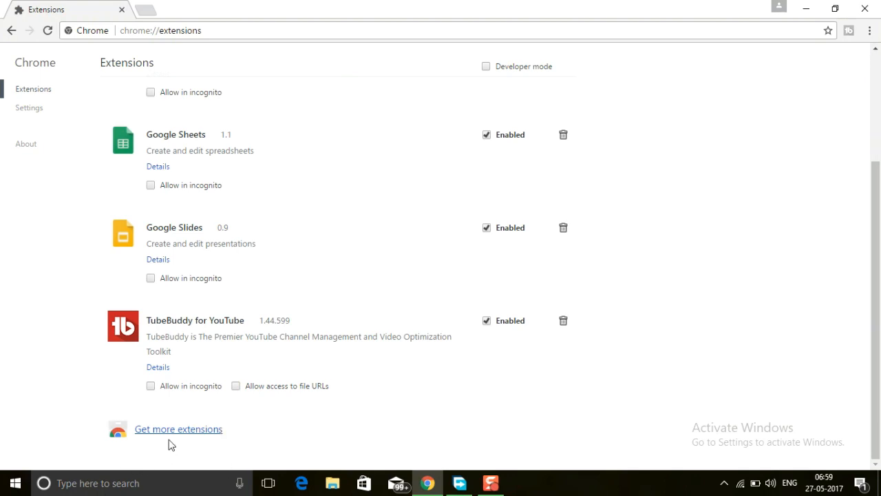
Go to the Chrome Web Store and search for 'betternet'
left_click(178, 428)
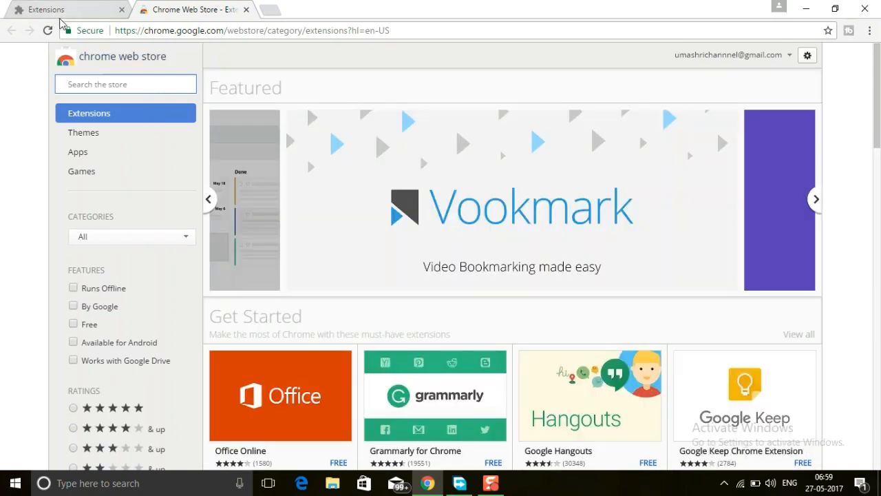
mouse_move(193, 9)
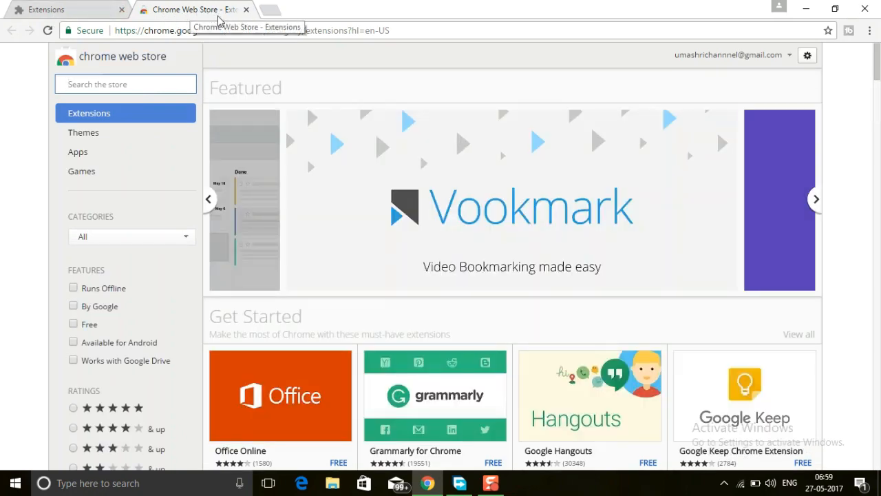
mouse_move(261, 170)
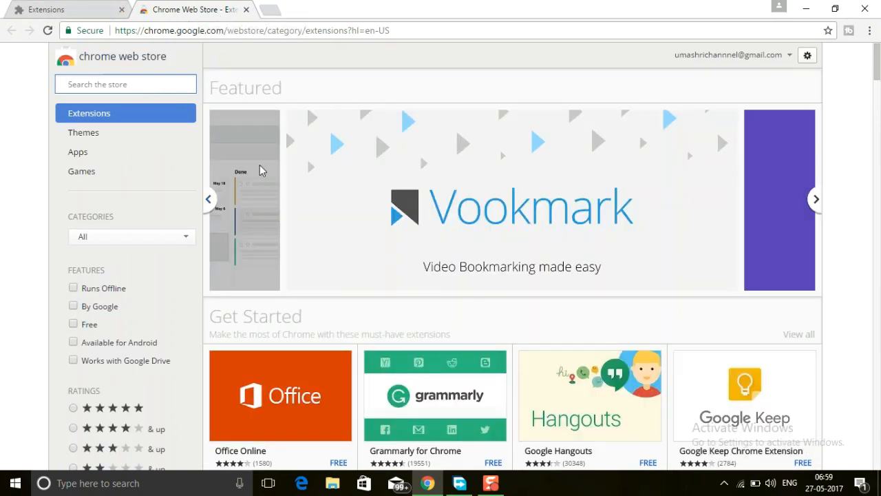
scroll("down", 3)
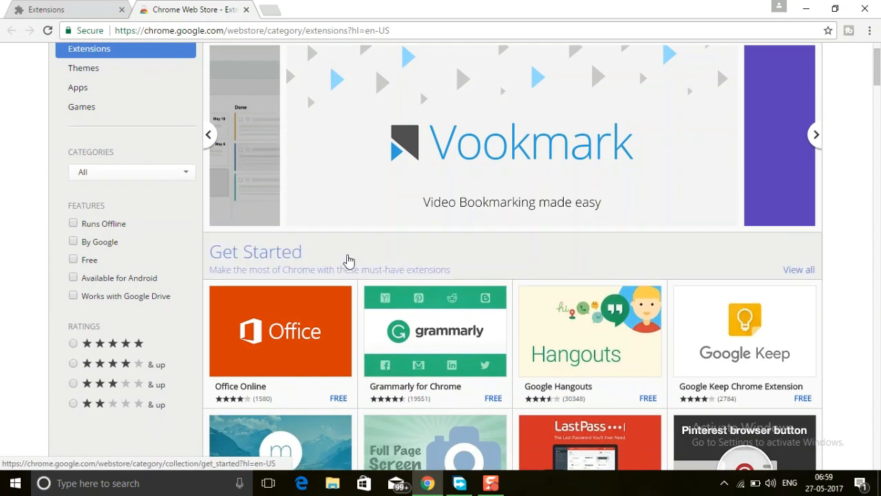
scroll("up", 3)
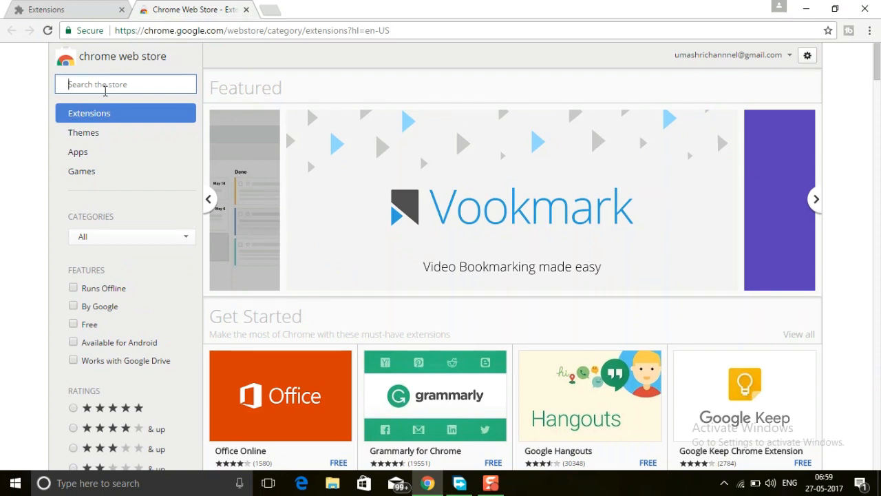
type("b")
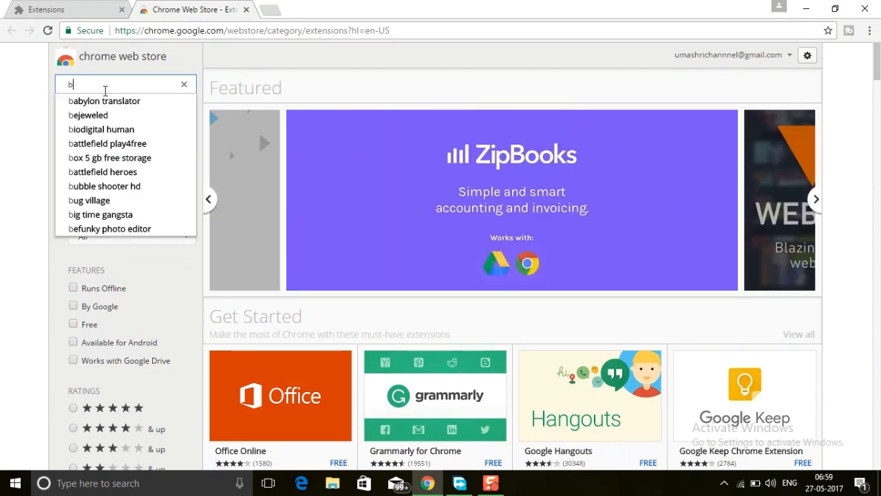
type("ett")
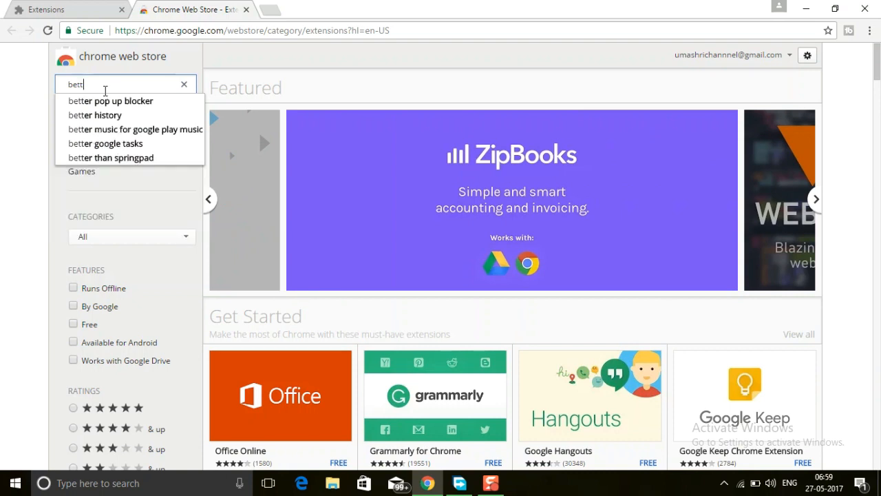
type("erne")
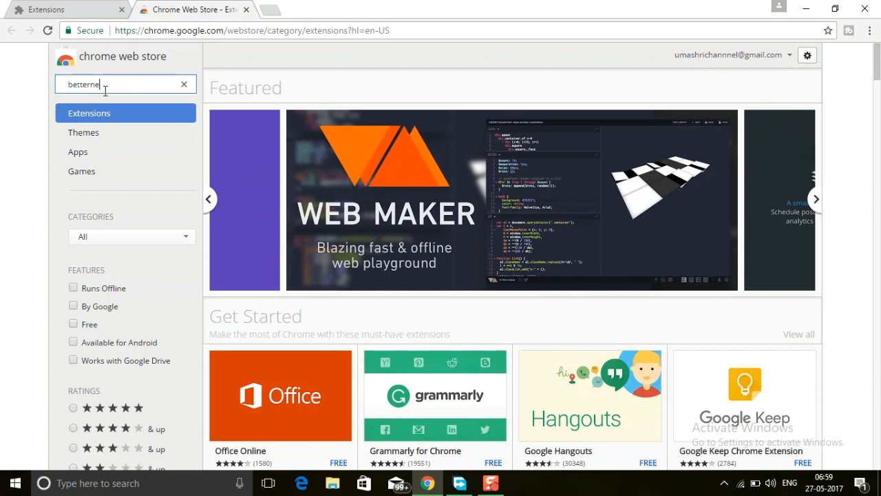
key("Return")
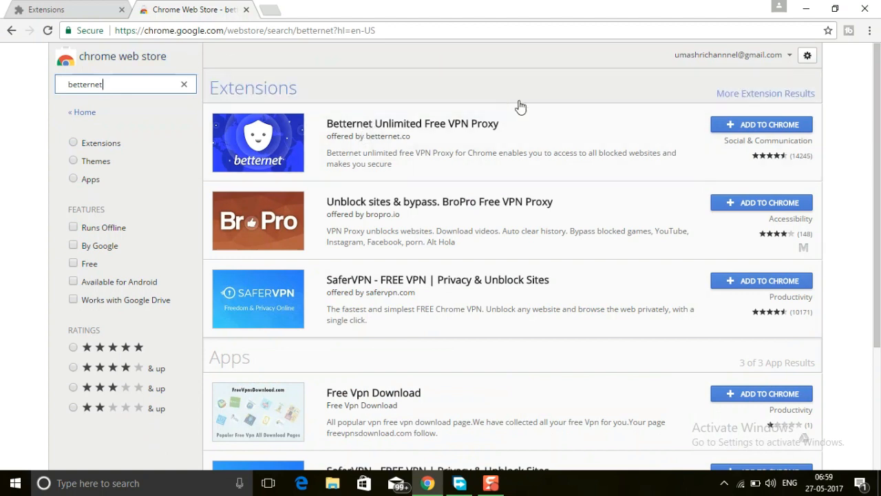
mouse_move(407, 159)
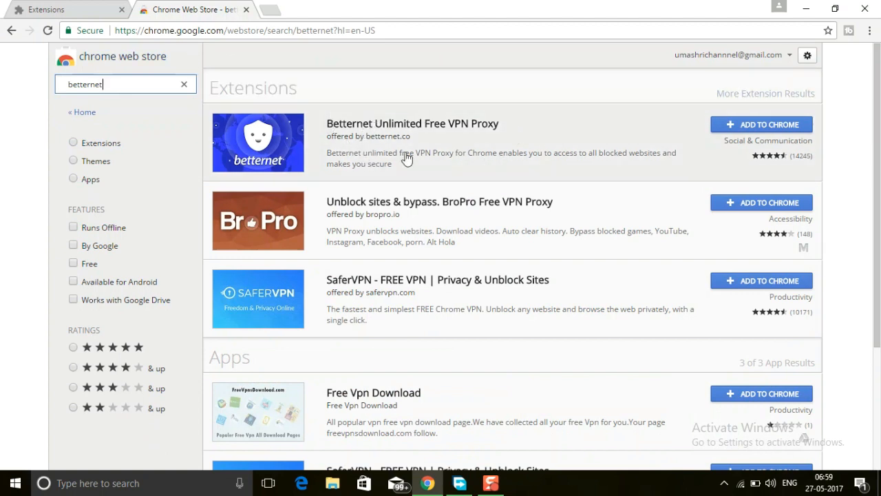
mouse_move(783, 166)
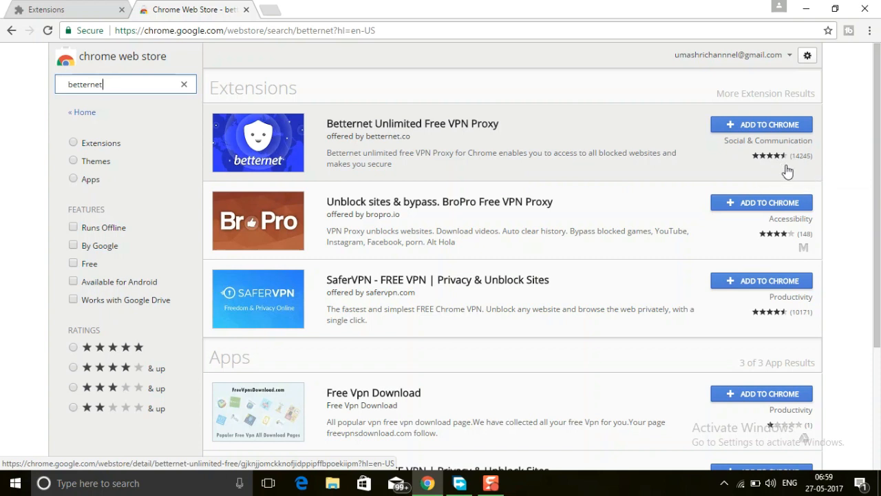
mouse_move(810, 168)
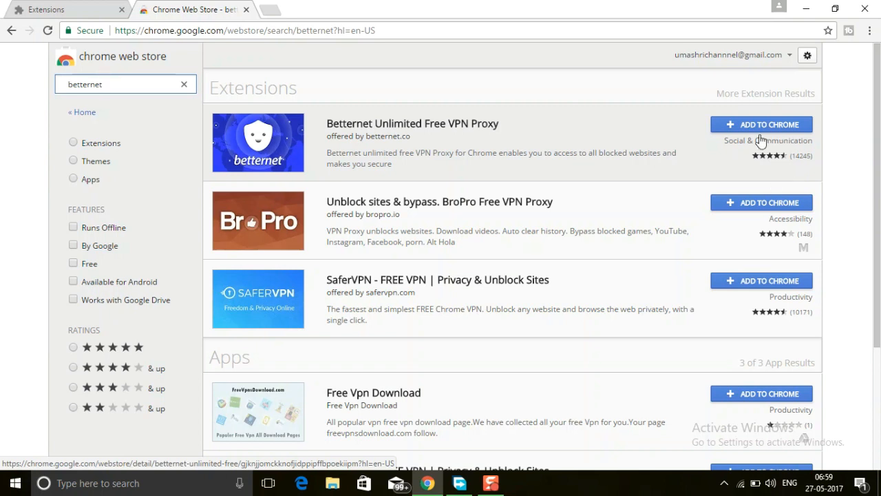
Add Betternet Unlimited Free VPN Proxy to Chrome, confirm it, and dismiss the added notice
left_click(761, 125)
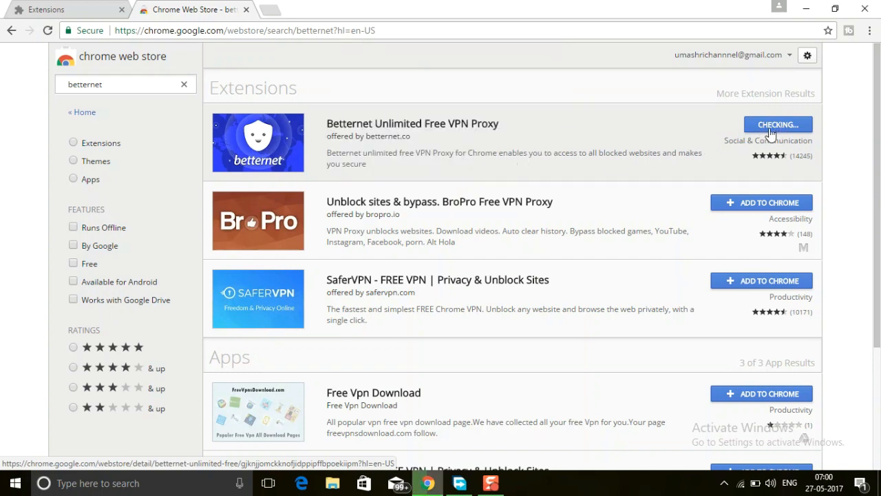
left_click(777, 124)
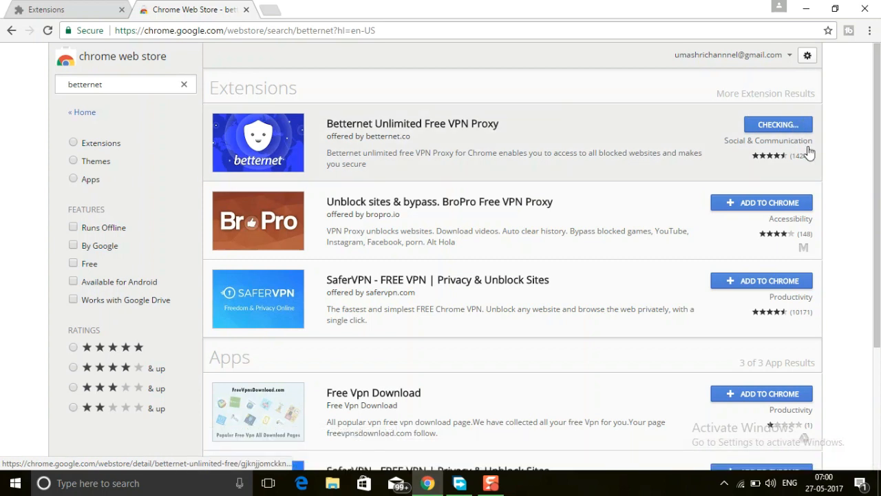
left_click(778, 124)
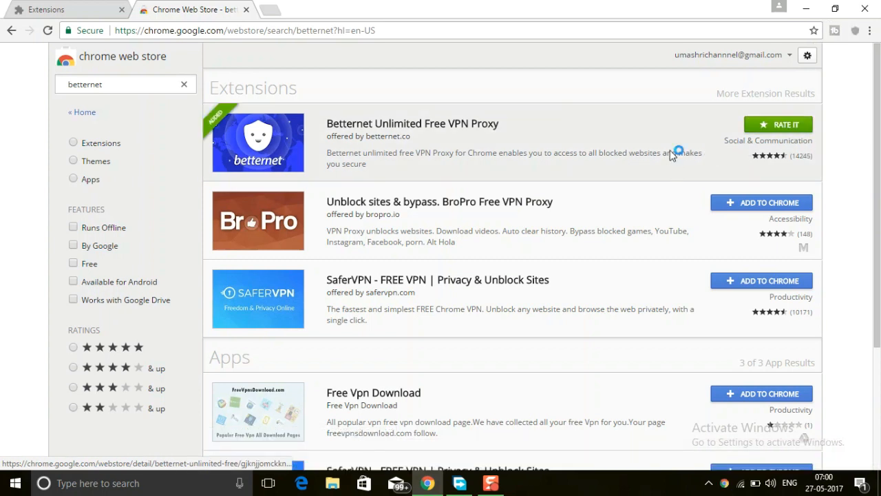
left_click(761, 125)
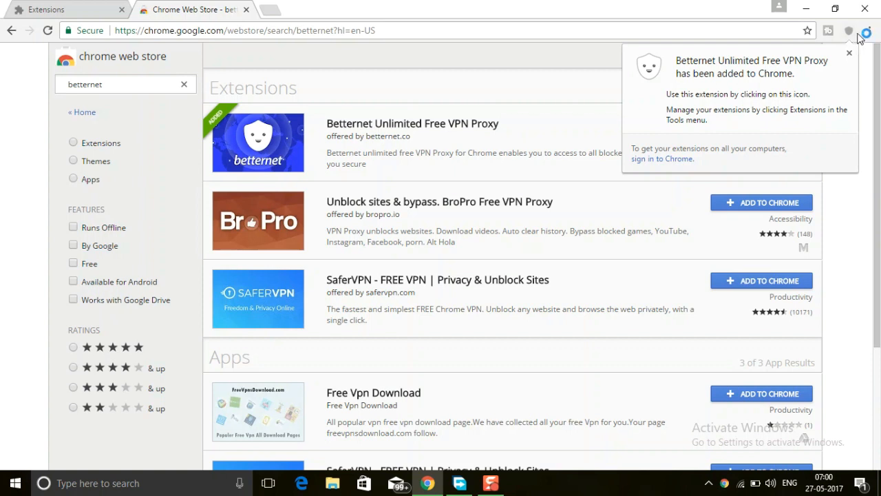
left_click(849, 53)
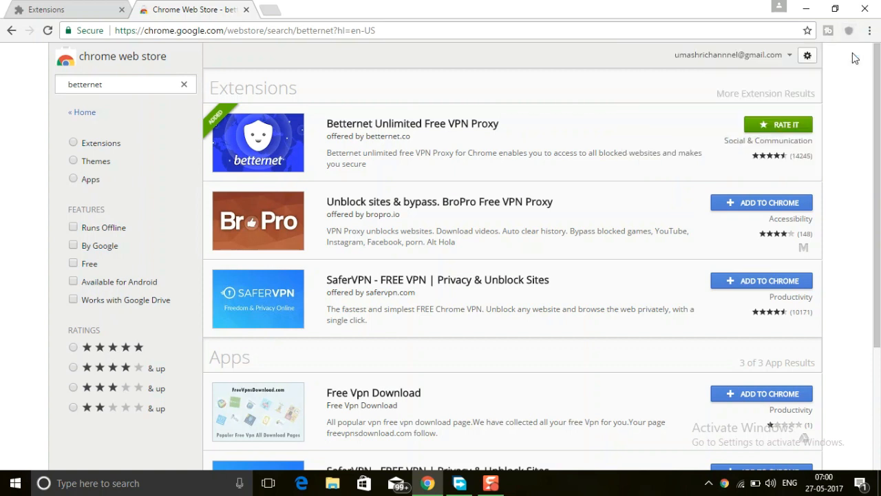
mouse_move(849, 30)
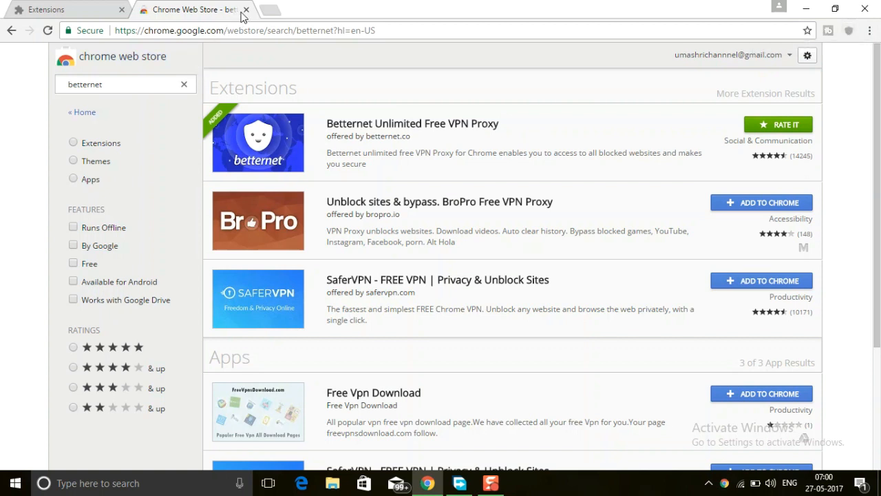
Close the Web Store tab, open a new tab, and connect Betternet through United Kingdom
left_click(246, 8)
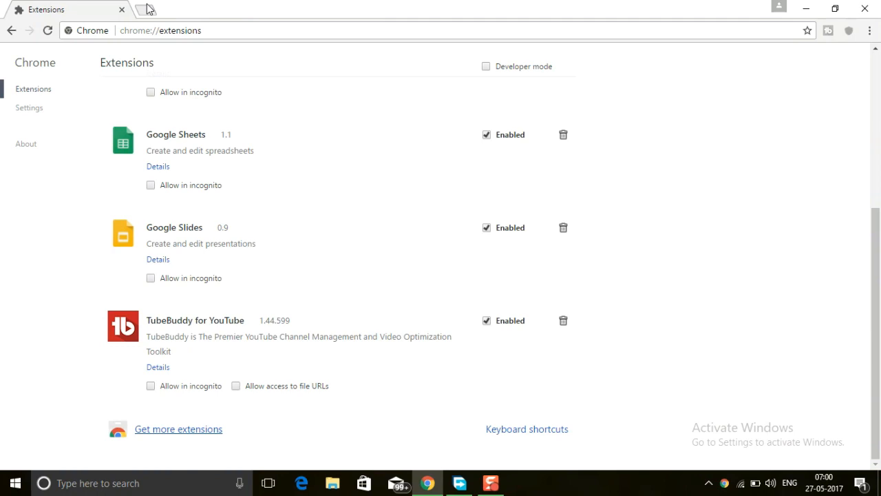
left_click(144, 9)
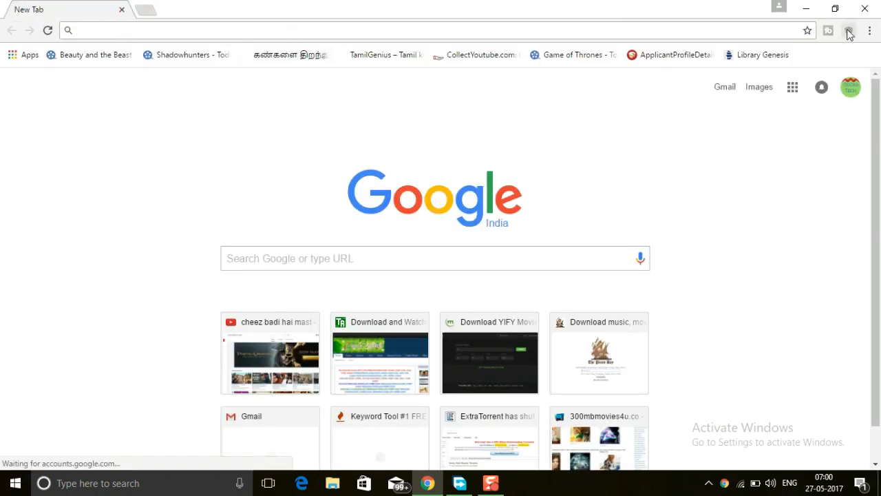
left_click(849, 30)
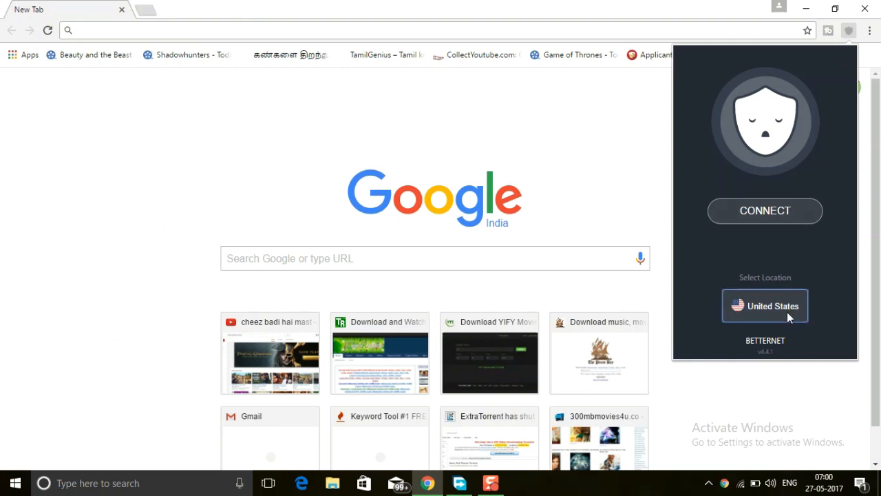
left_click(765, 305)
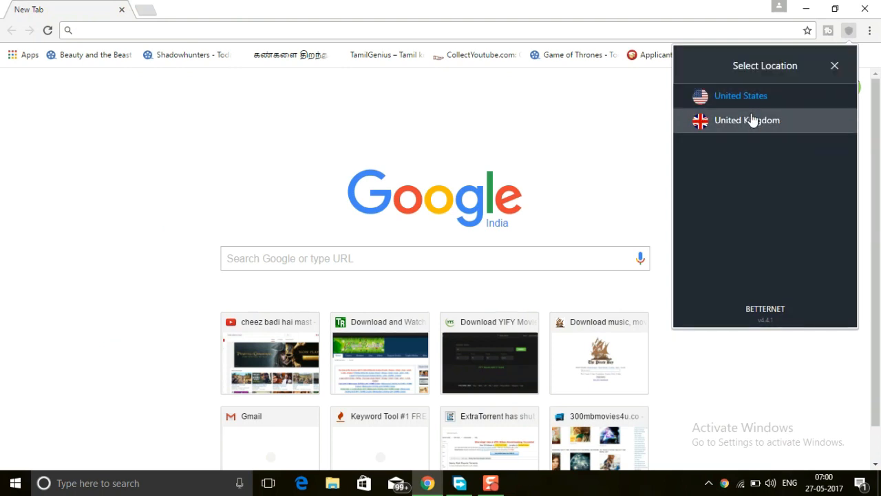
left_click(747, 119)
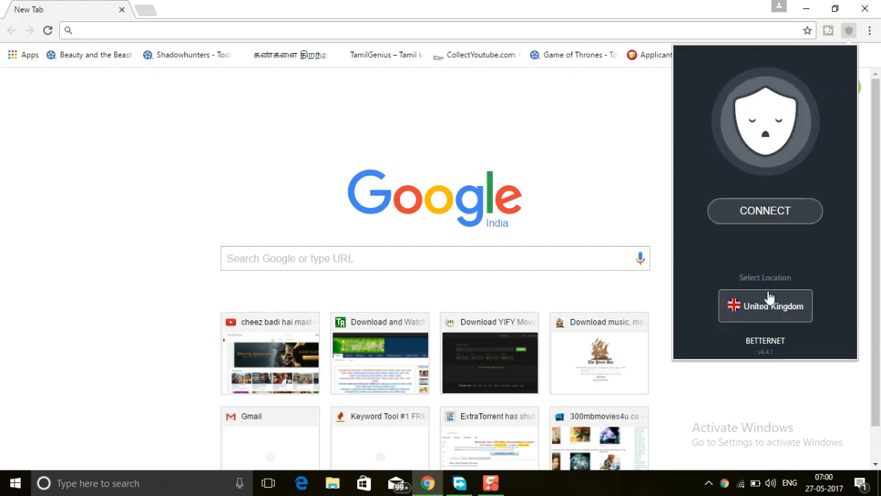
mouse_move(765, 225)
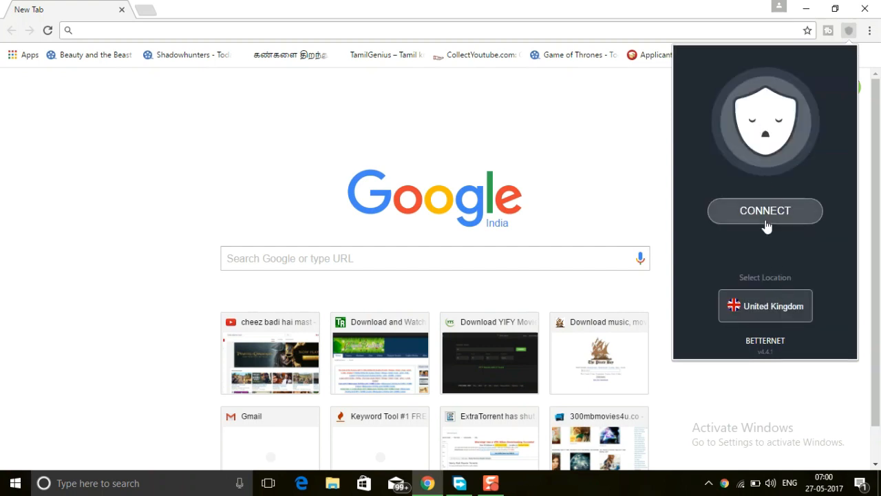
left_click(765, 211)
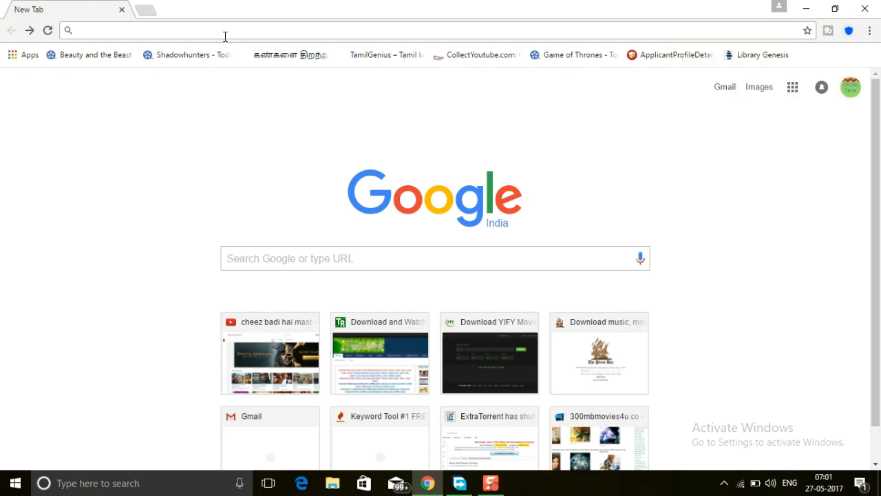
Search Google for 'my ip address' and open the whatismyipaddress.com result
type("my ip address")
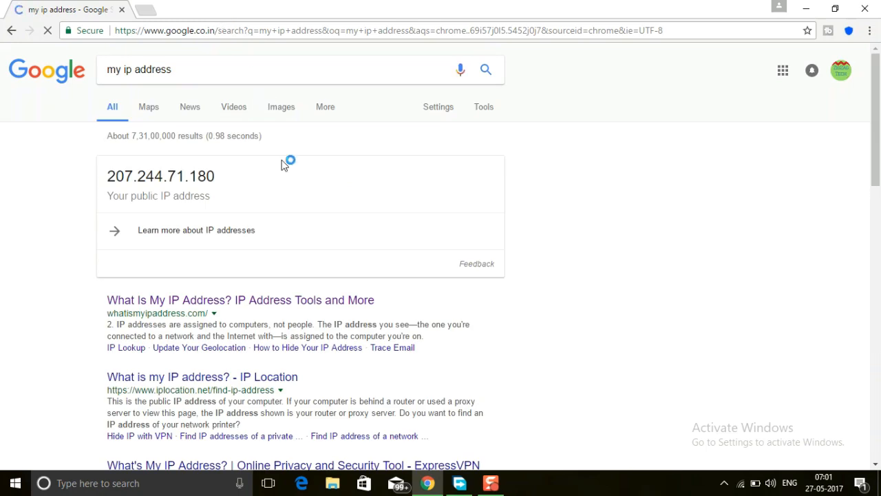
scroll("down", 3)
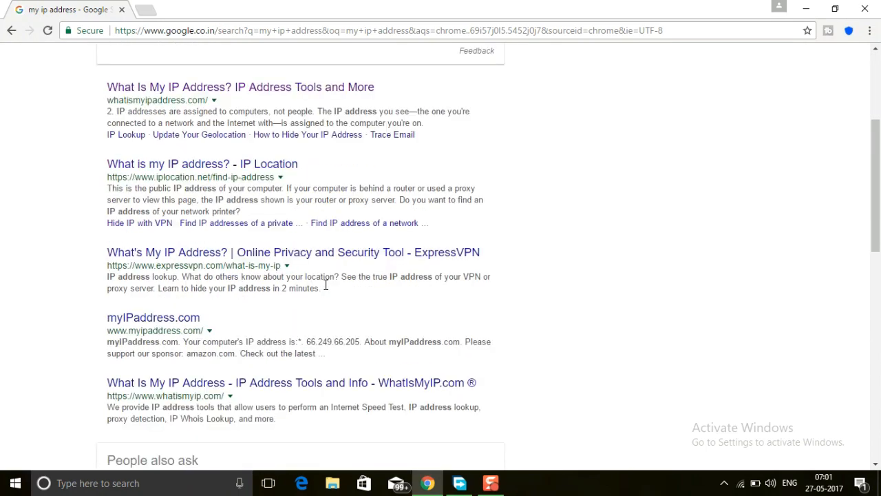
scroll("up", 3)
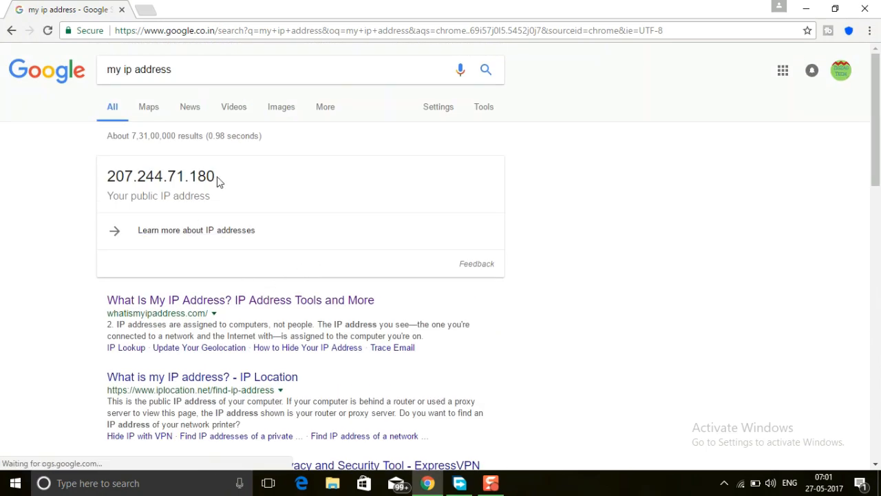
left_click(240, 300)
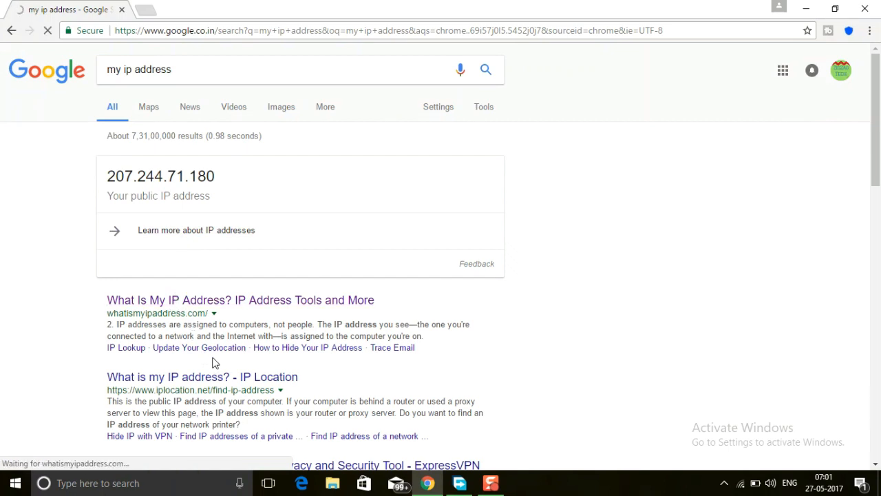
Scroll whatismyipaddress.com to read IPv4 207.244.71.180 and its Manassas, Virginia details
left_click(240, 300)
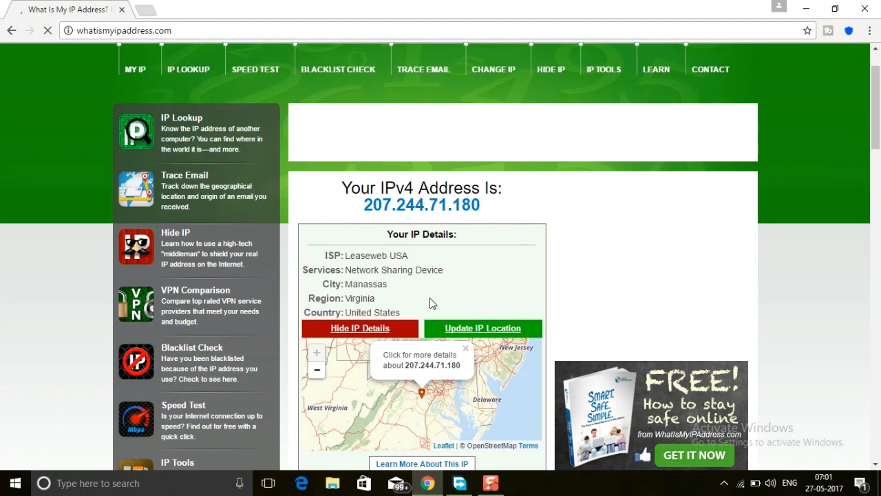
scroll("down", 3)
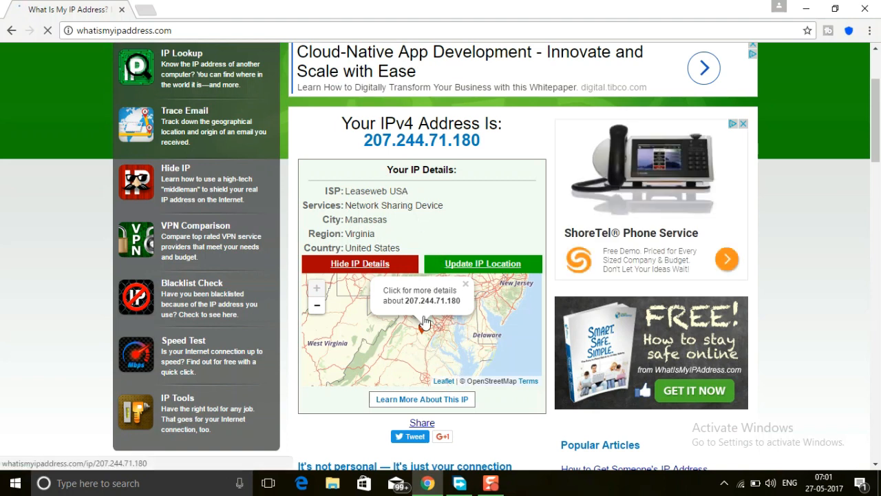
scroll("up", 3)
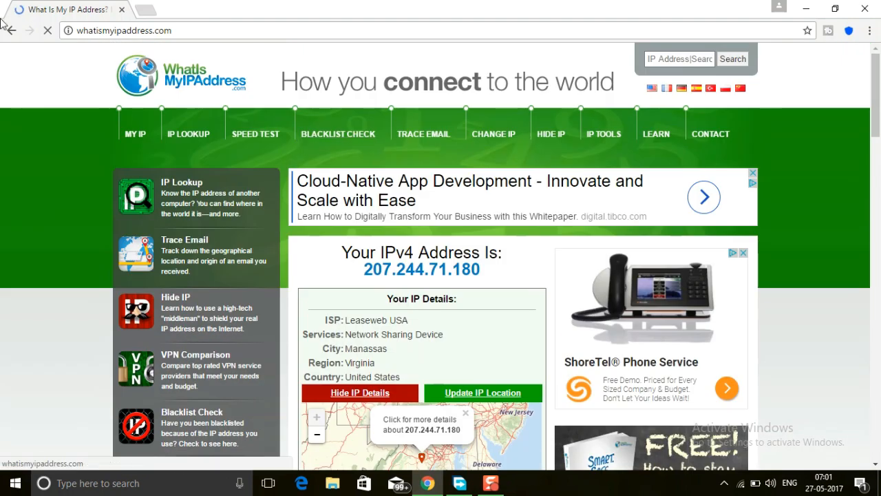